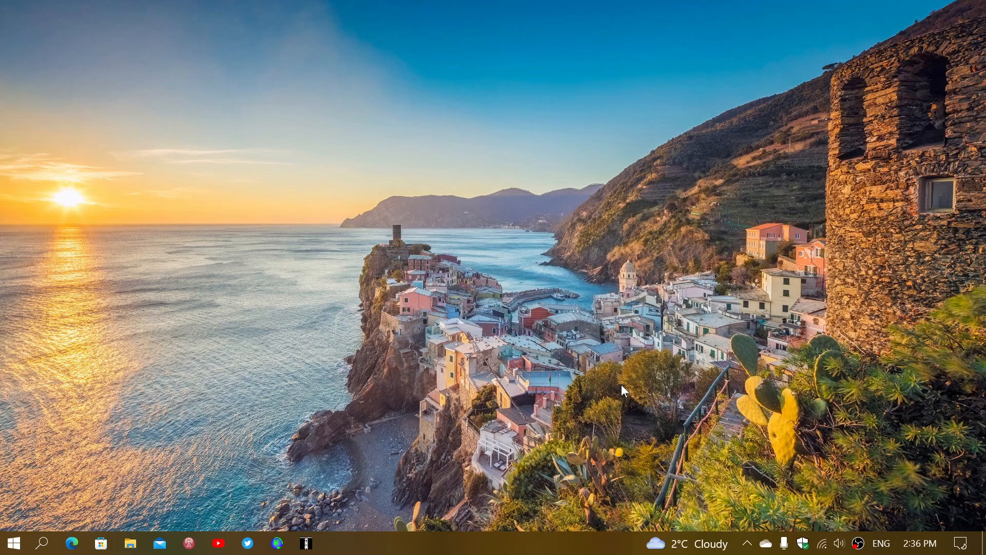
pyautogui.moveTo(536, 418)
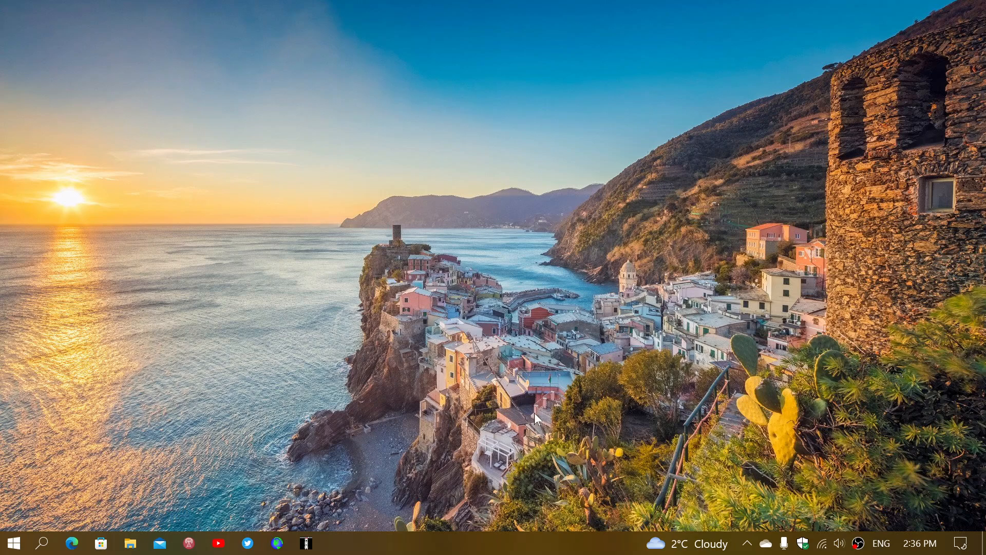
# Step: Open the Start menu from the taskbar
pyautogui.click(12, 542)
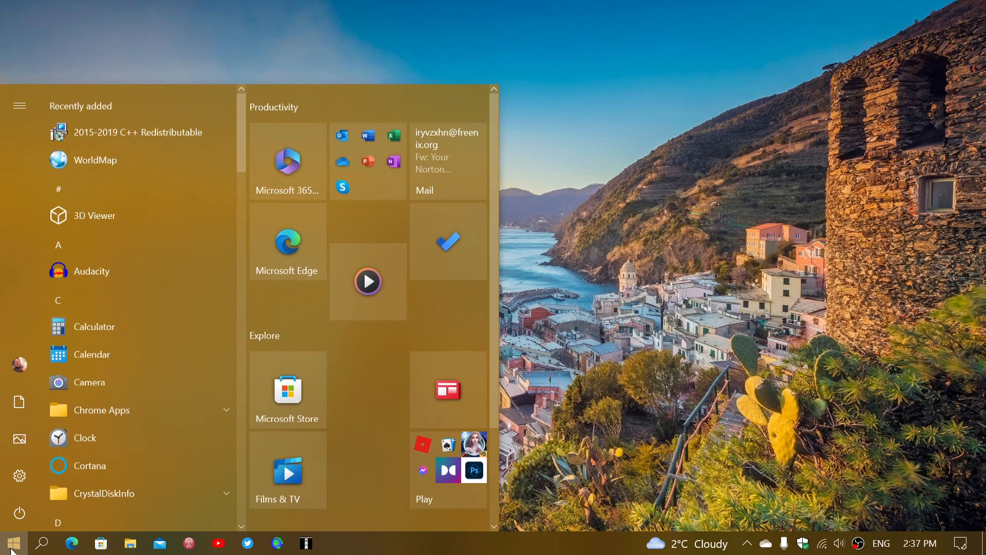
# Step: Go to Settings > Update & Security so the Windows Update page is shown
pyautogui.click(19, 475)
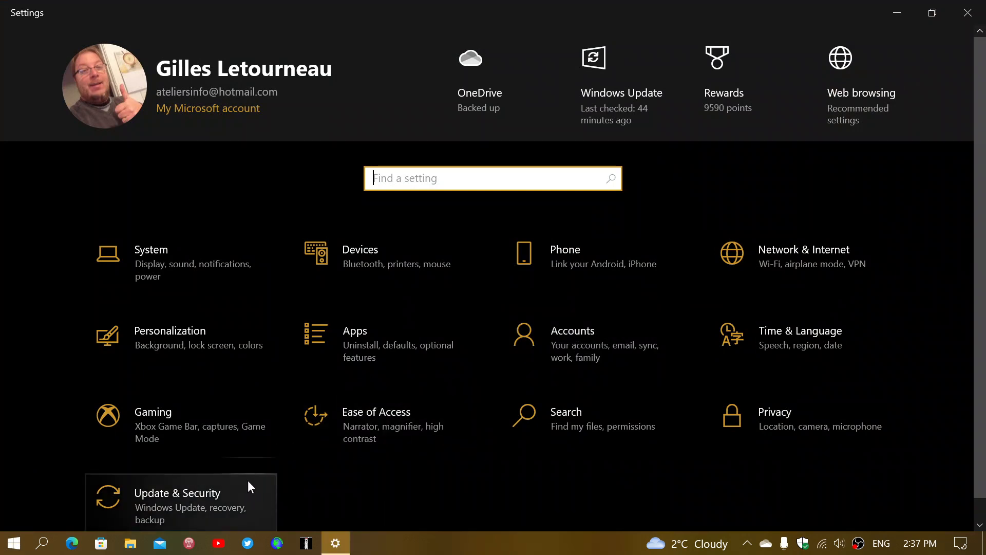
pyautogui.moveTo(211, 506)
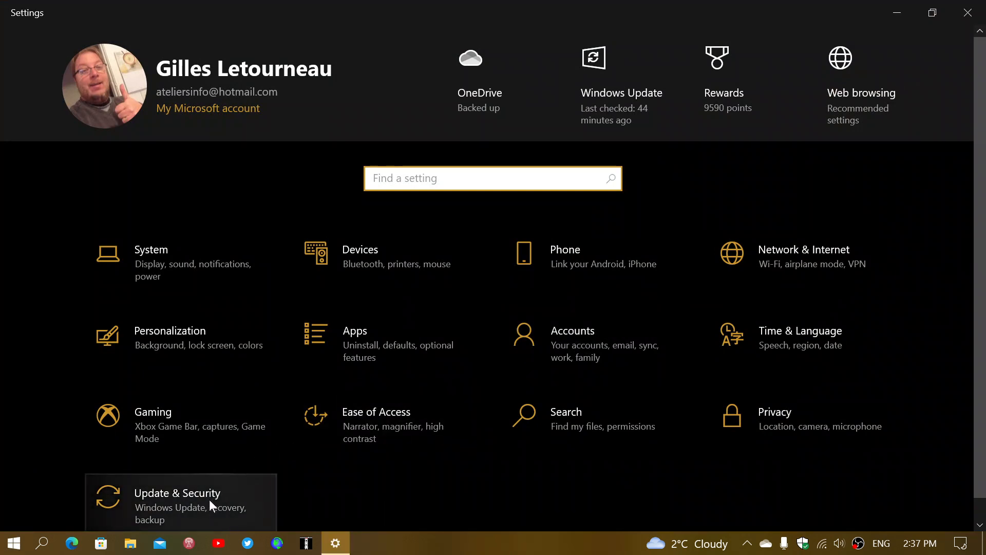
pyautogui.click(178, 492)
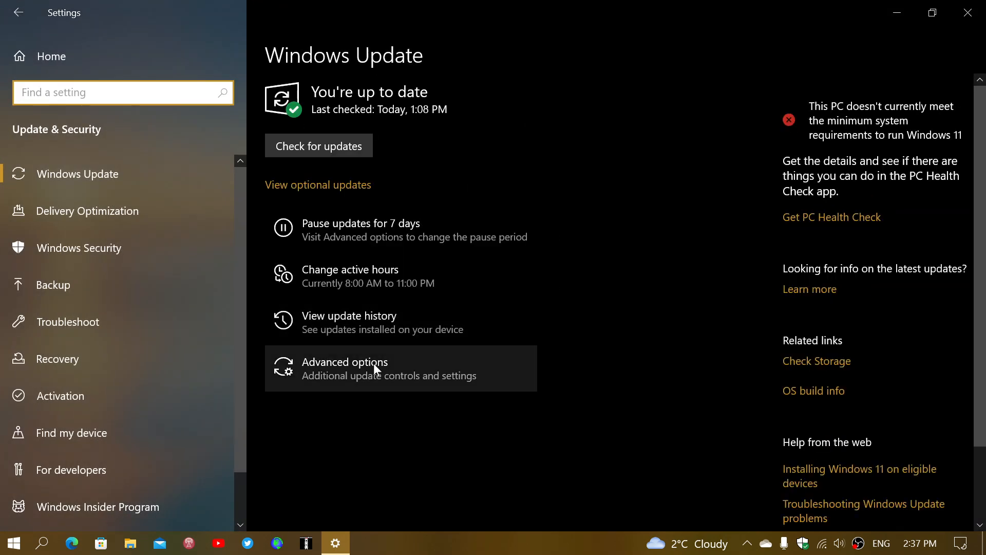
pyautogui.moveTo(371, 329)
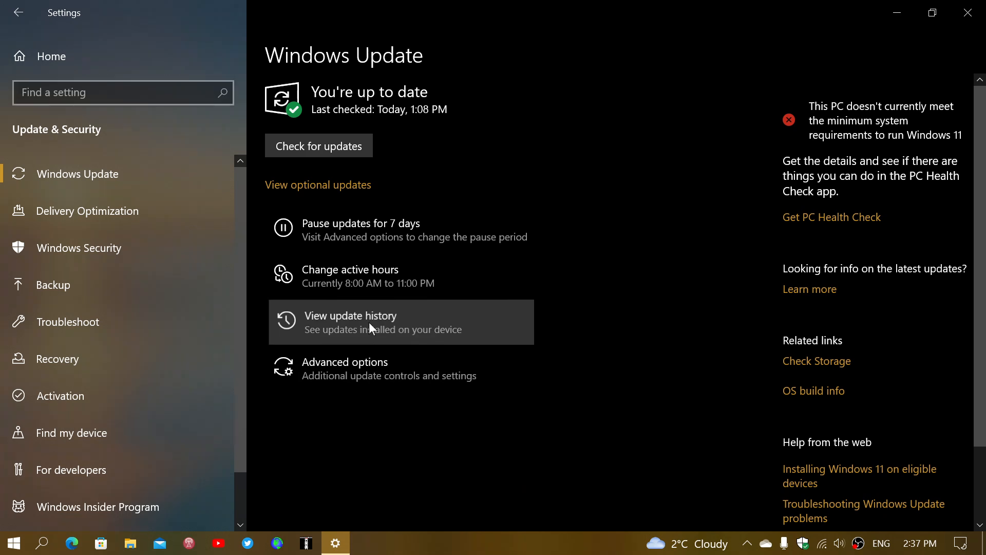
# Step: Open View update history, listing KB5023696 among the quality updates
pyautogui.click(350, 321)
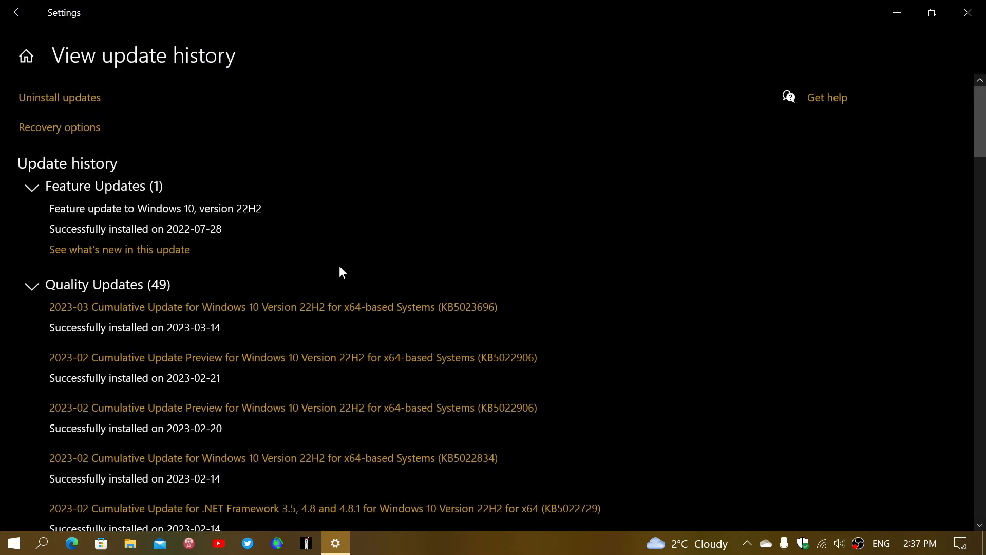
pyautogui.moveTo(468, 326)
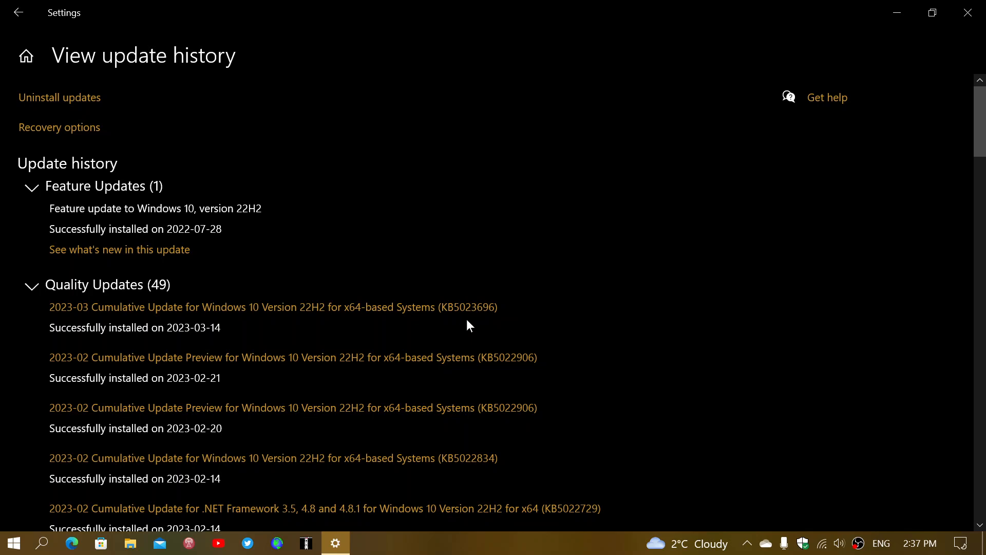
pyautogui.moveTo(492, 323)
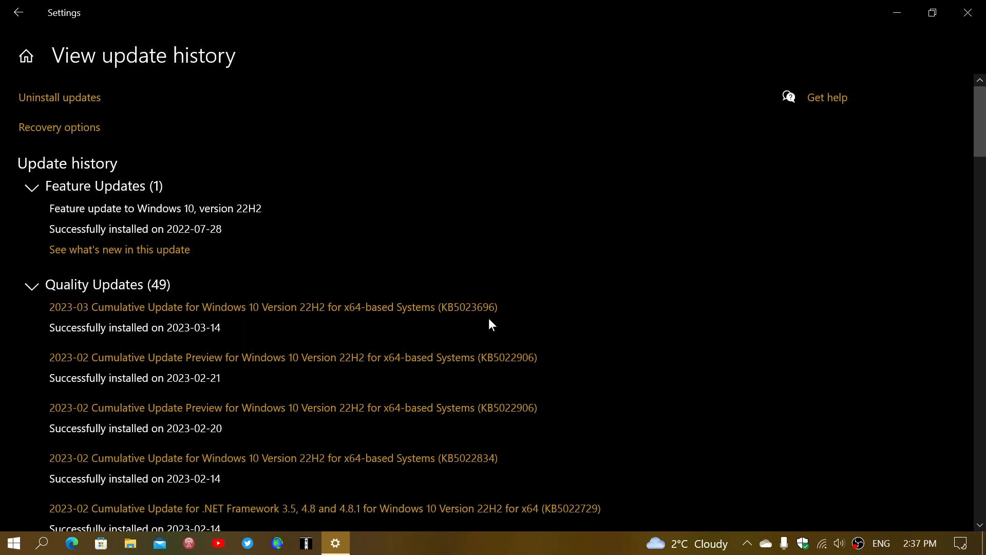
pyautogui.moveTo(497, 320)
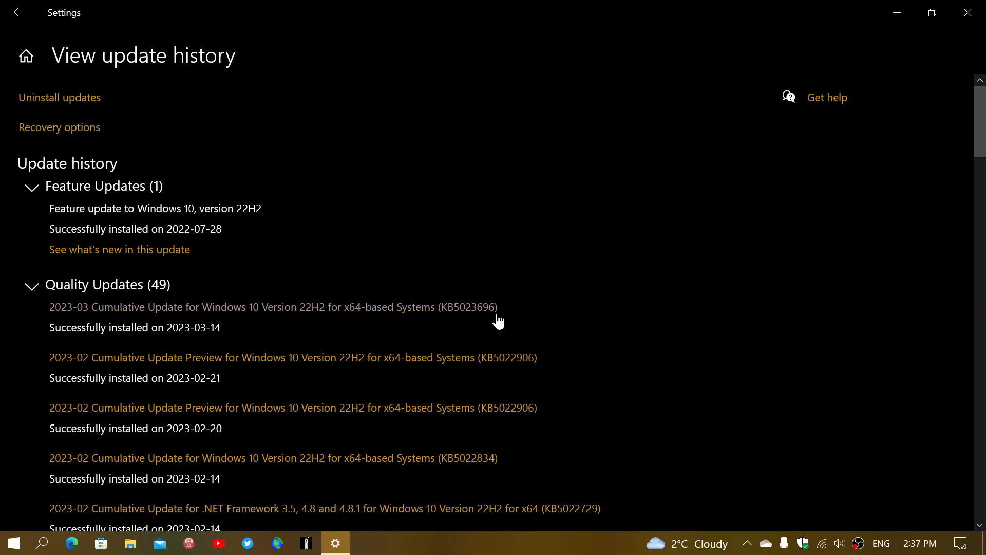
pyautogui.moveTo(743, 322)
pyautogui.write('winver')
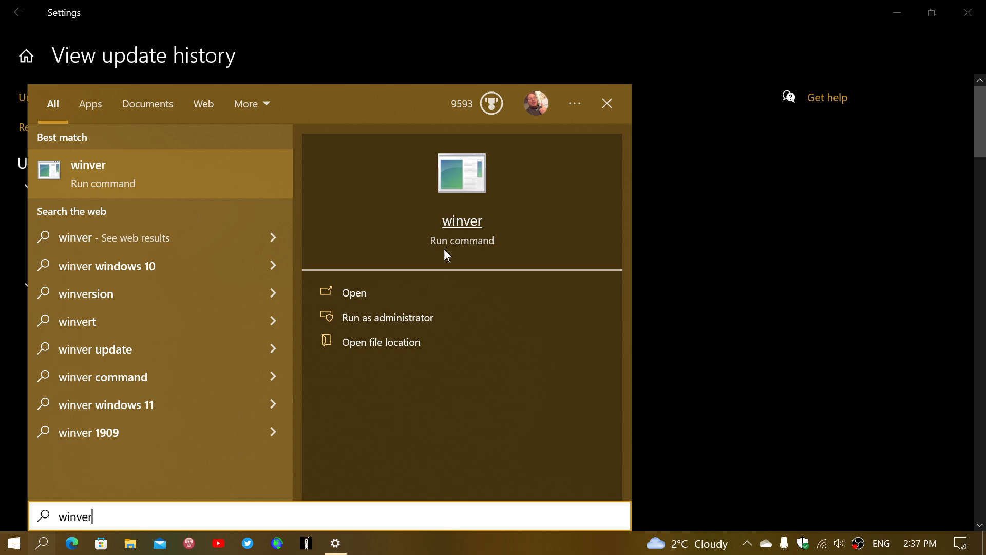
# Step: Run winver to show Windows 10 Pro 22H2, OS Build 19045.2728
pyautogui.click(353, 292)
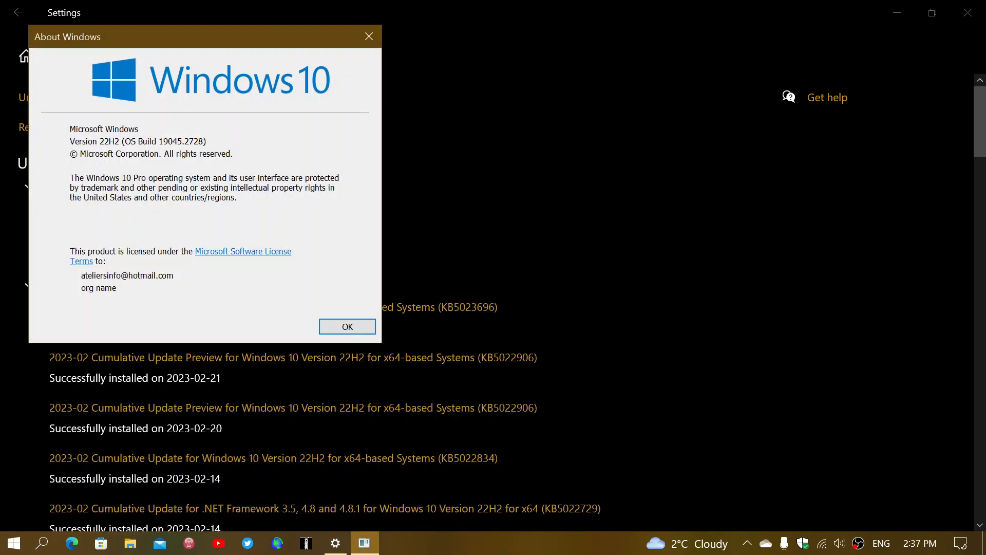
pyautogui.moveTo(250, 48)
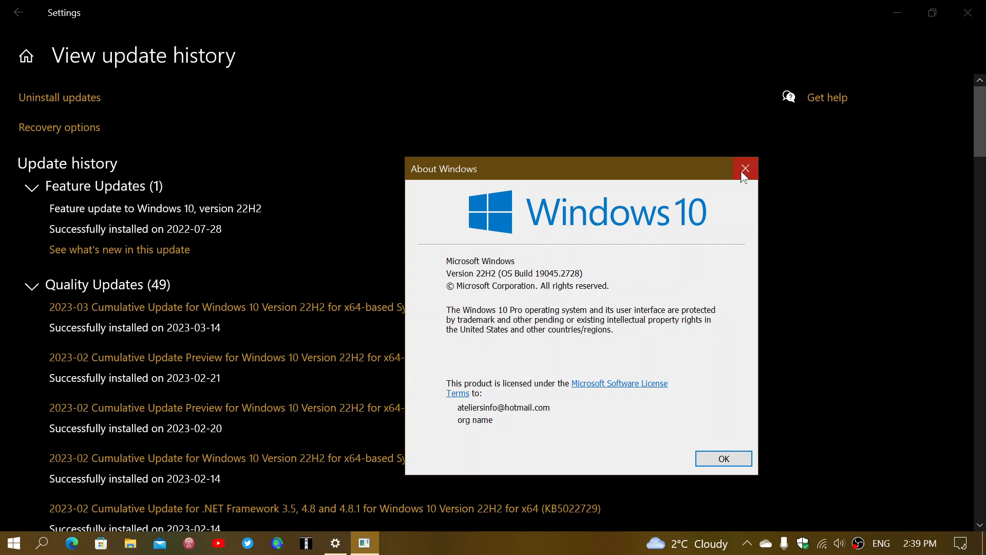
# Step: Close the About Windows dialog and the Settings window, returning to the desktop
pyautogui.click(746, 168)
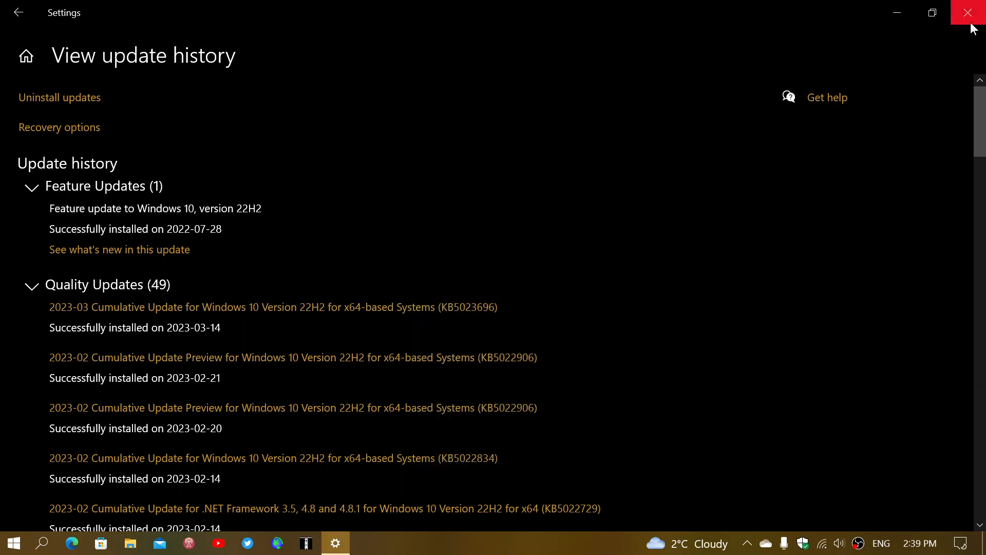
pyautogui.click(971, 12)
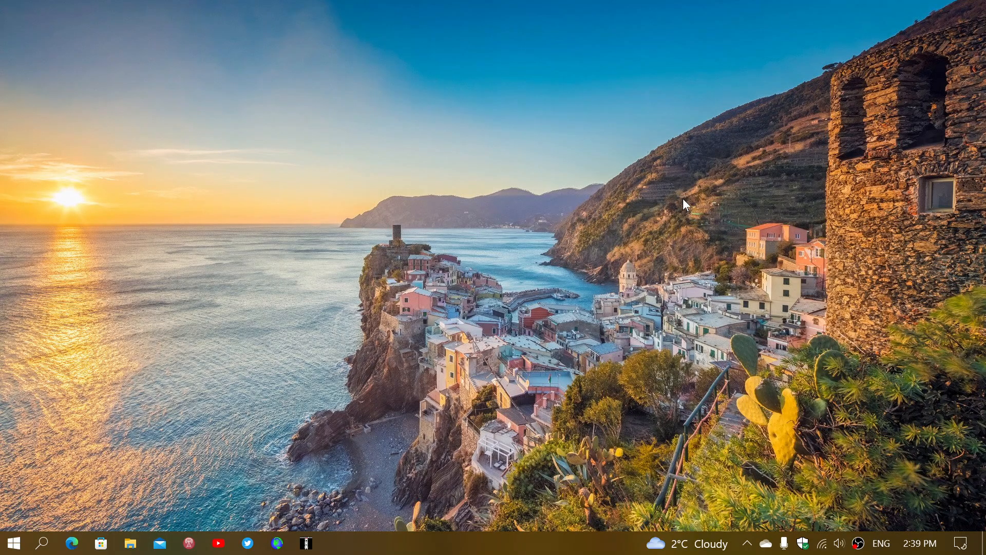